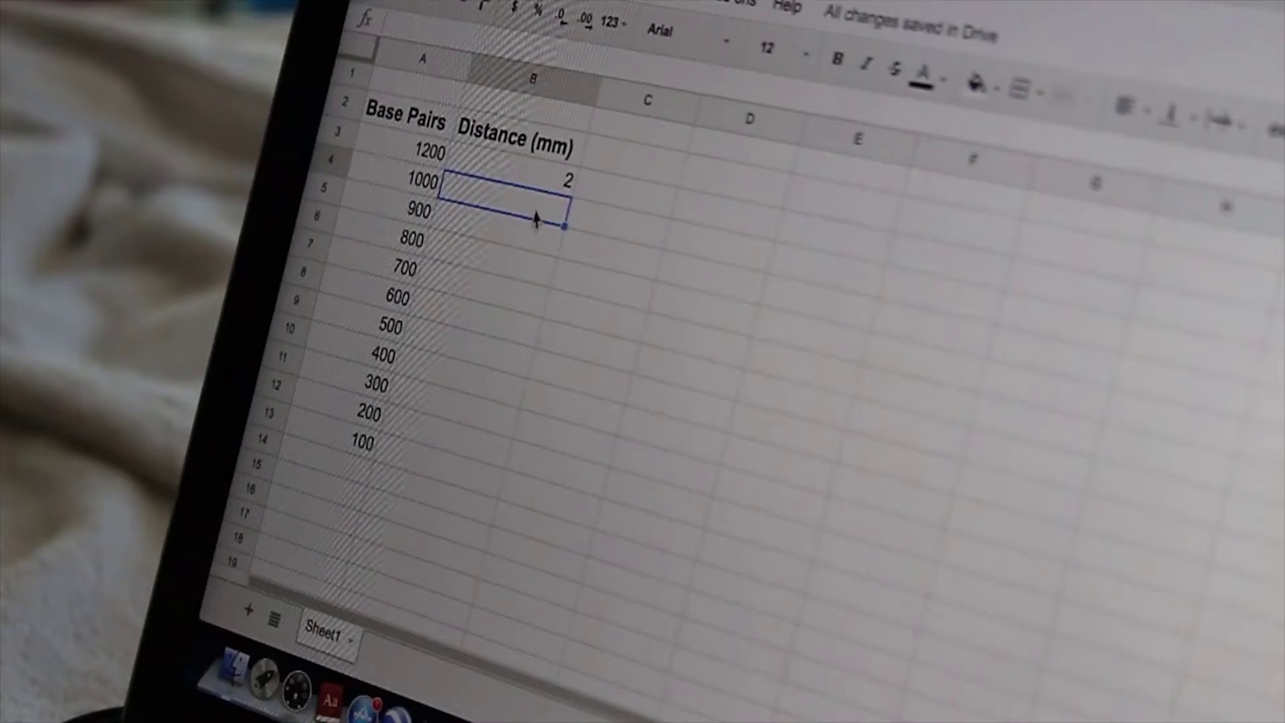
text(3.3)
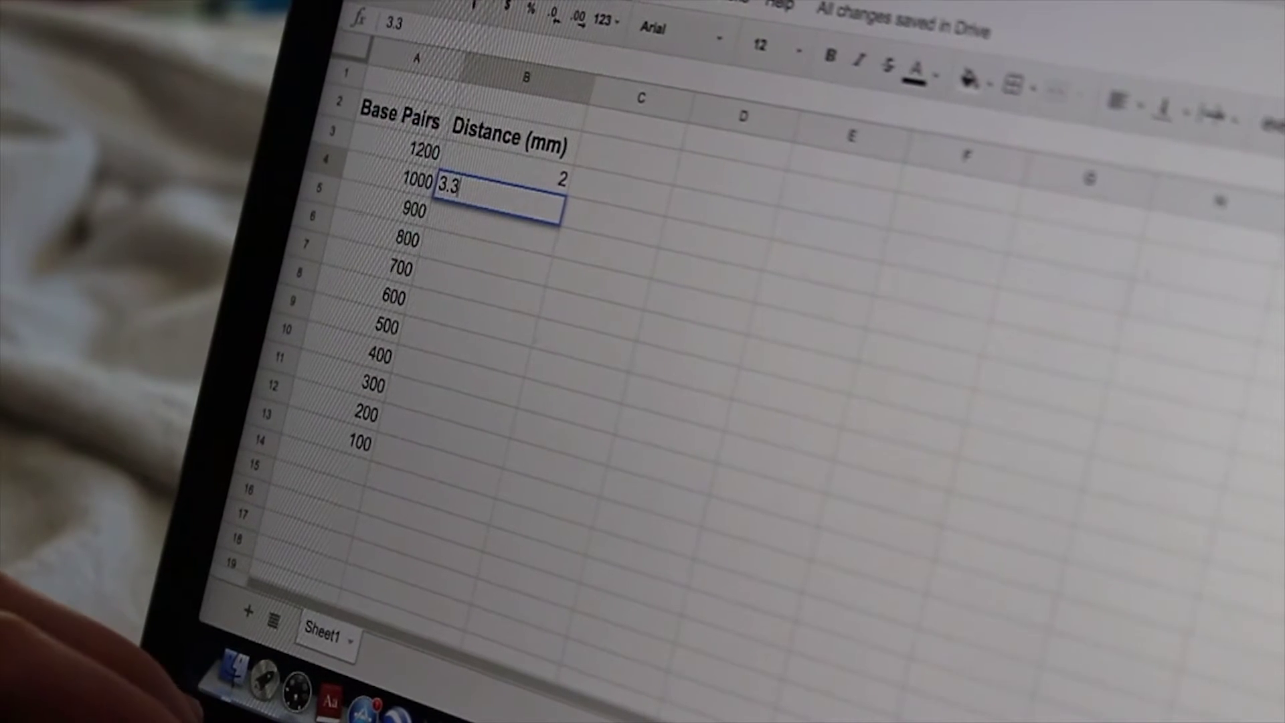